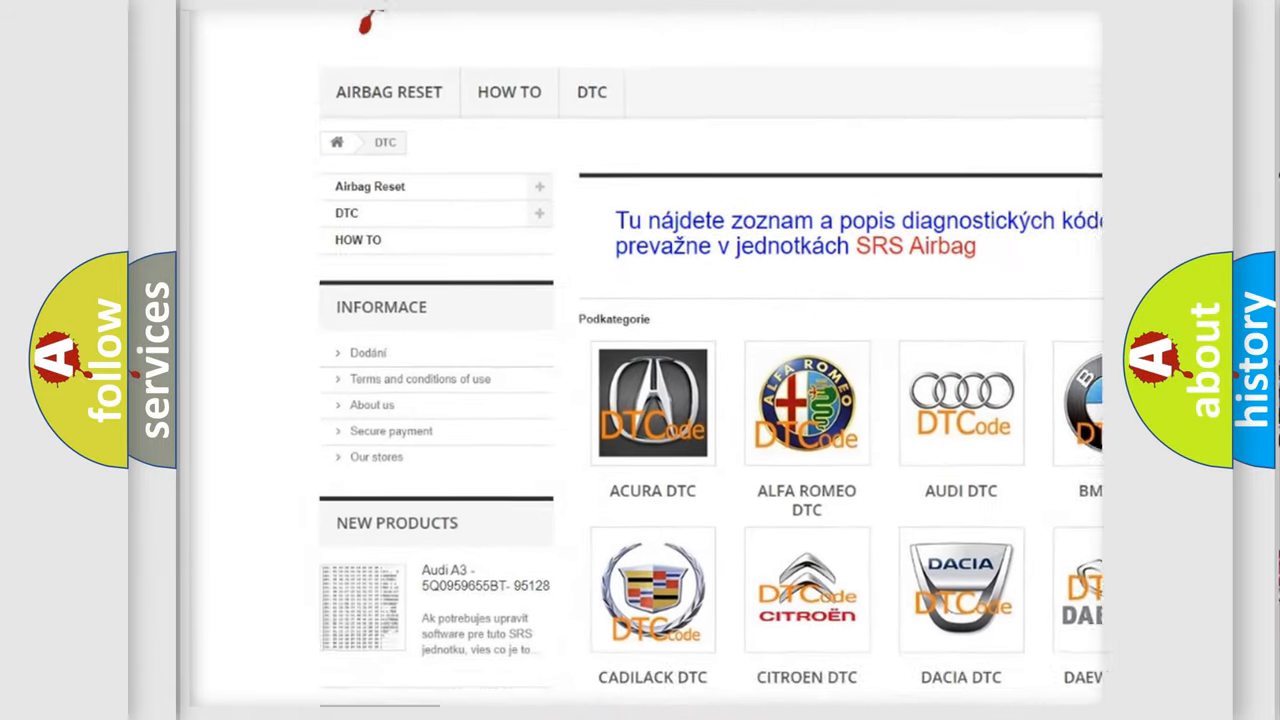
scroll("down", 3)
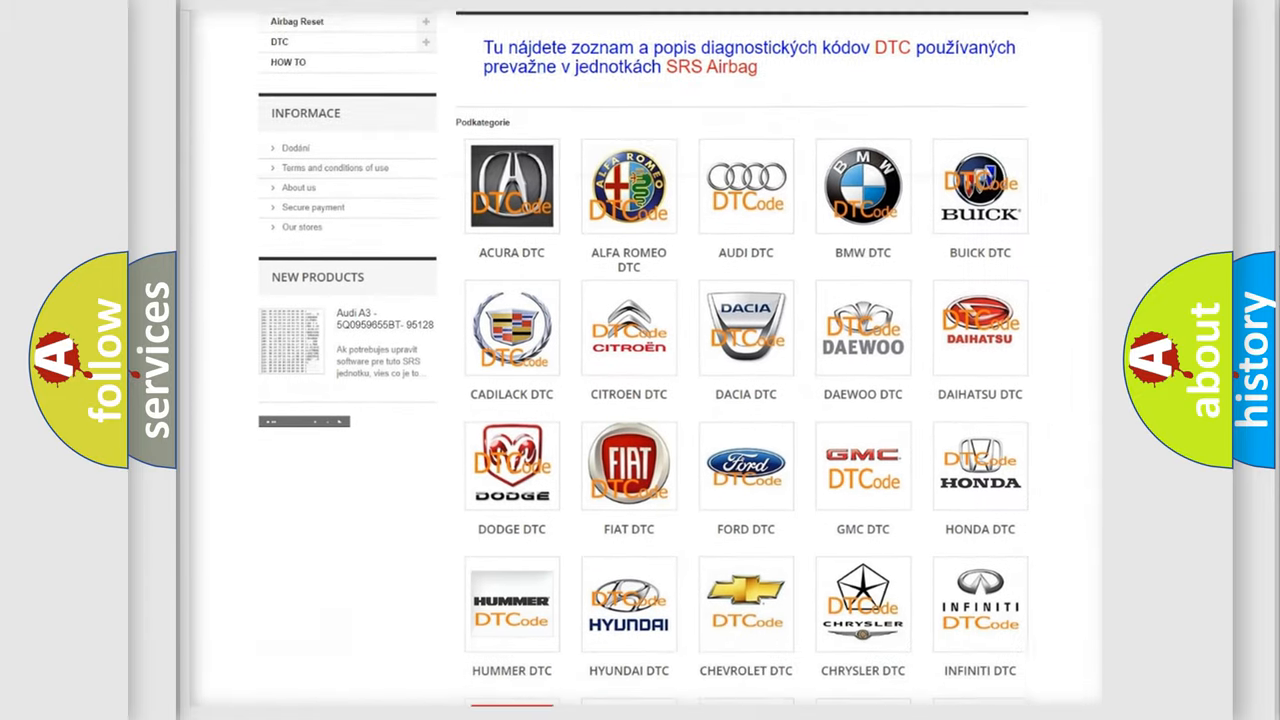
scroll("down", 3)
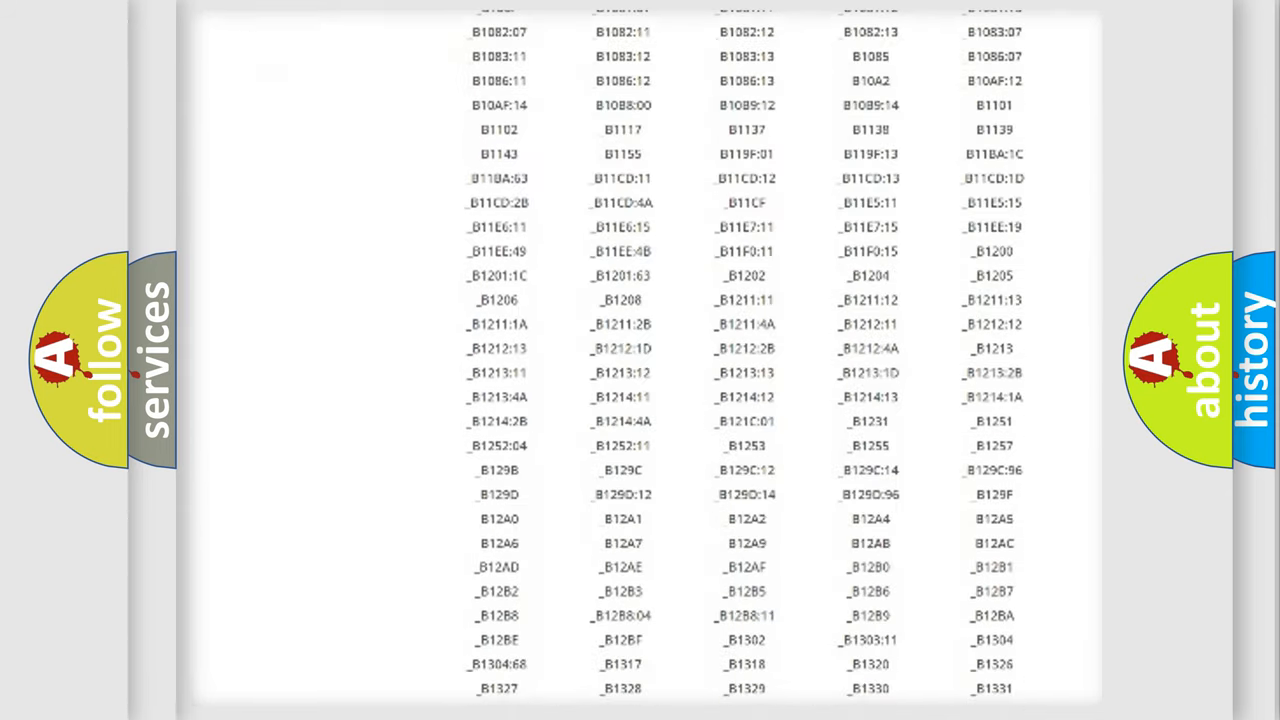
scroll("down", 3)
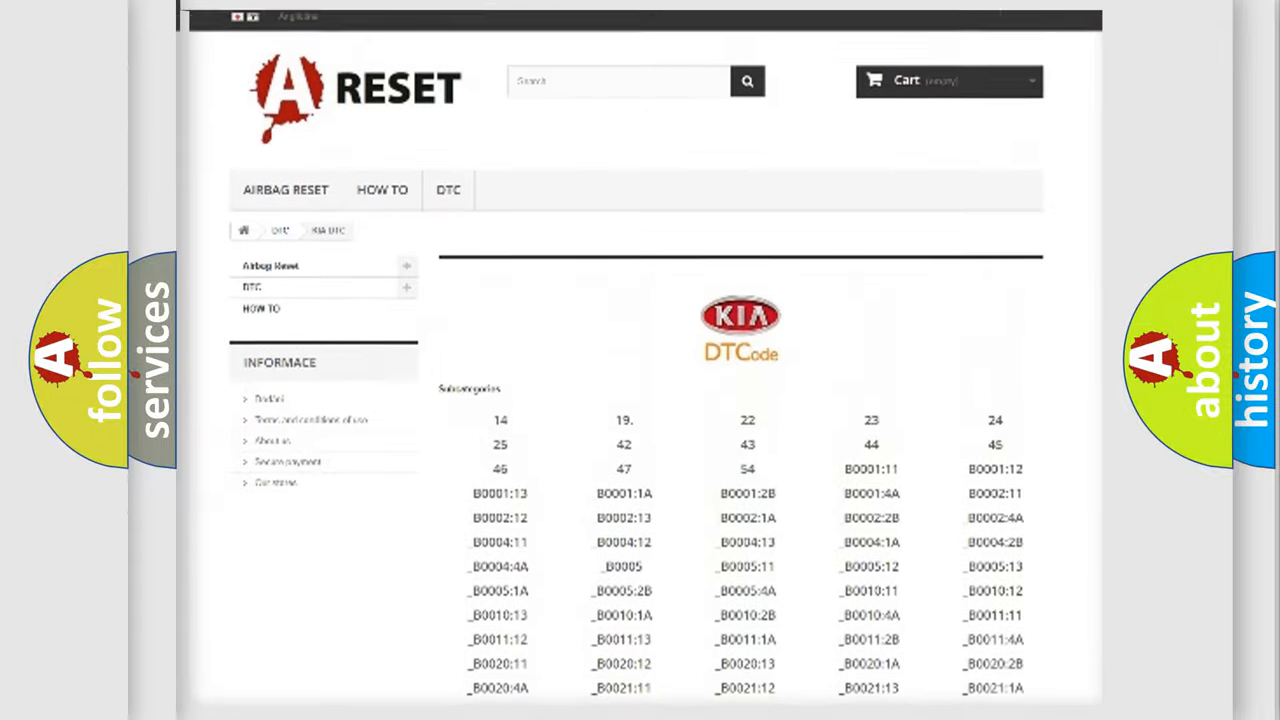
scroll("up", 3)
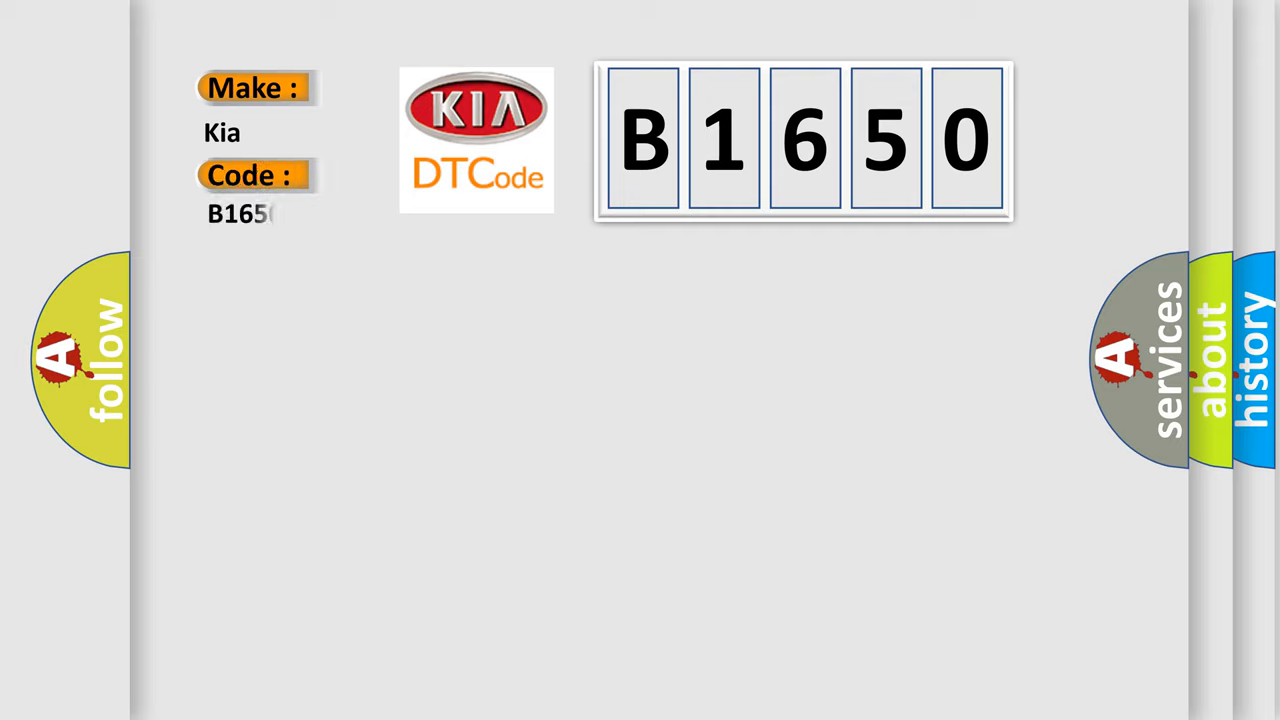
type("0")
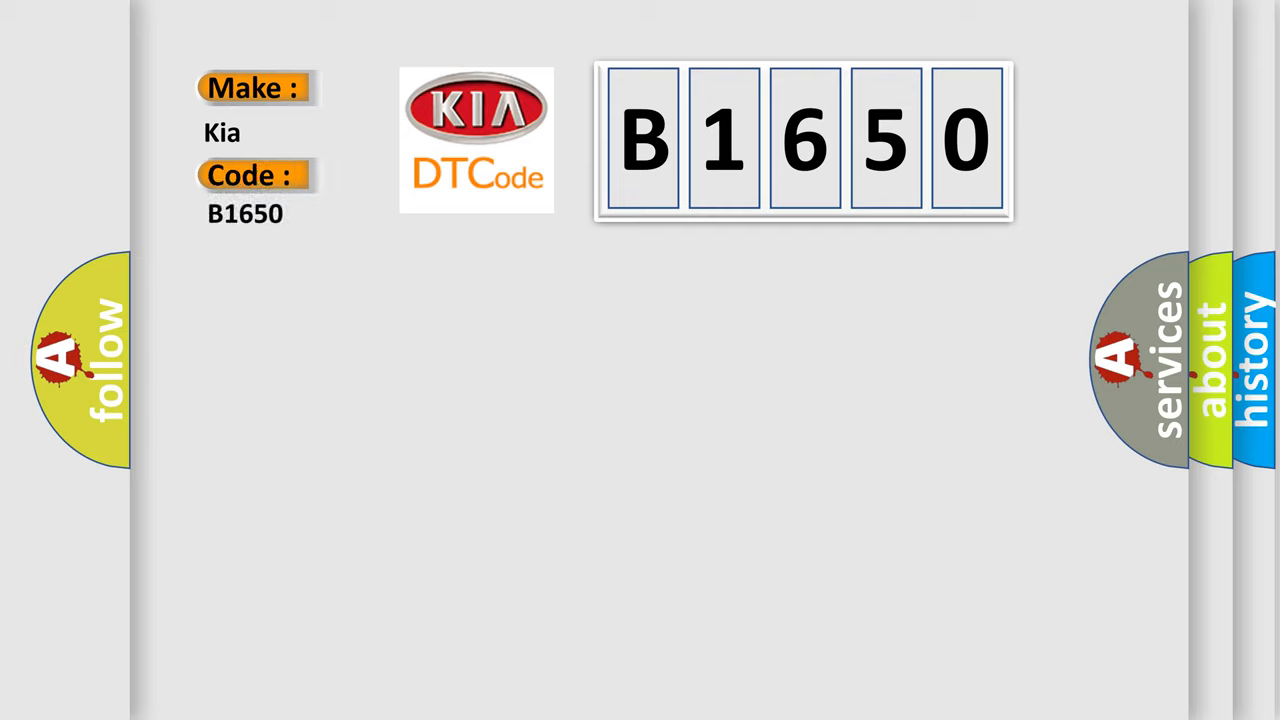